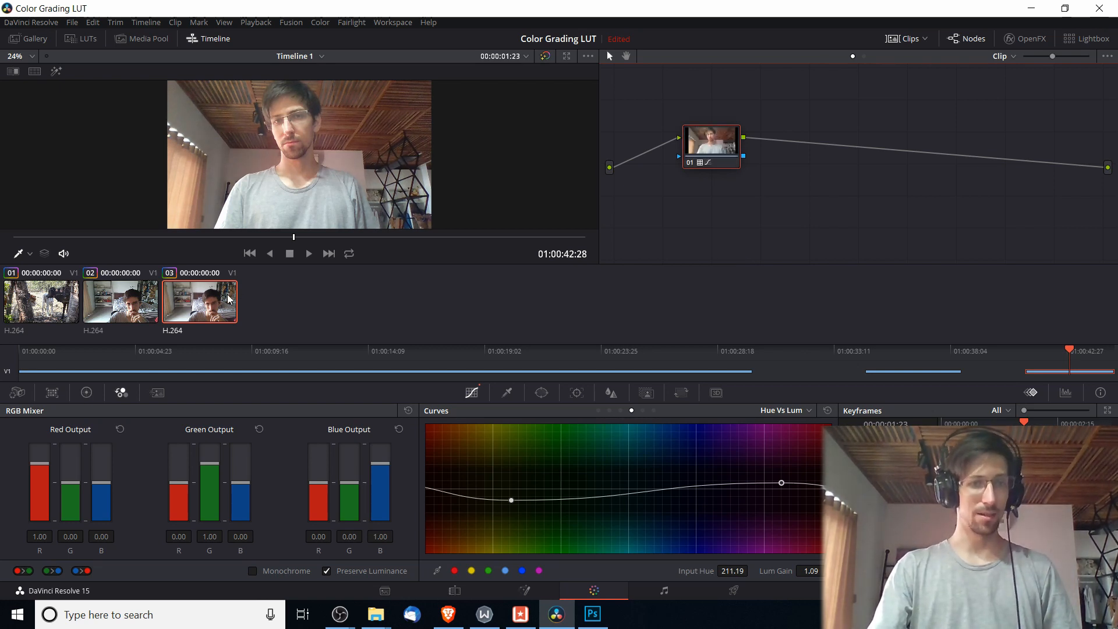
- Generate a 3D LUT (CUBE) from the webcam clip's grade, named WebcamOBSLUT_2
right_click(199, 299)
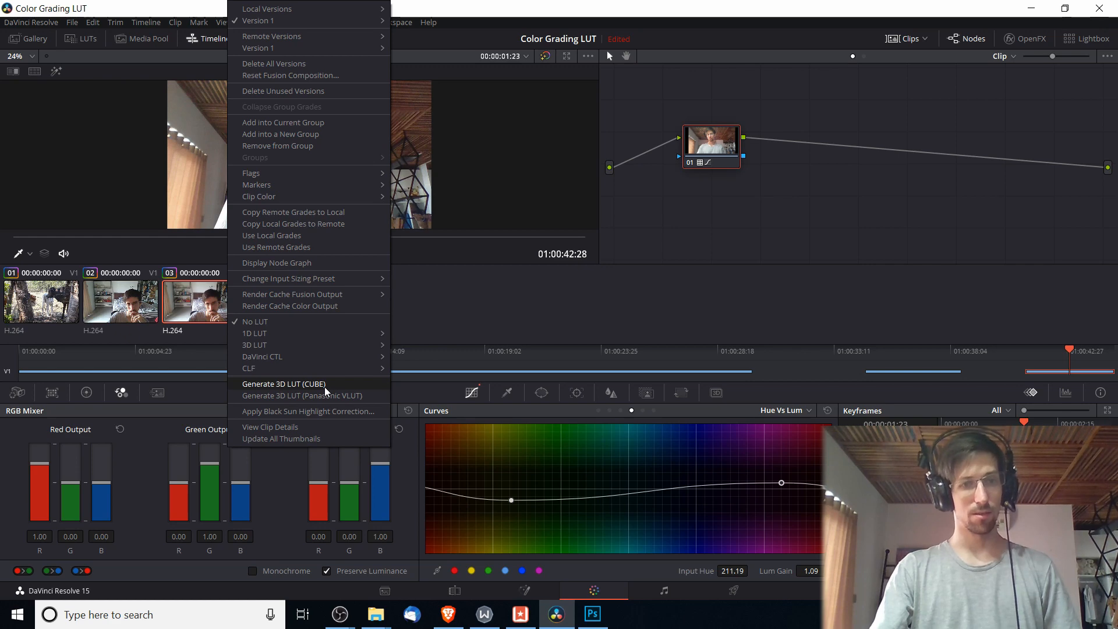
click(284, 384)
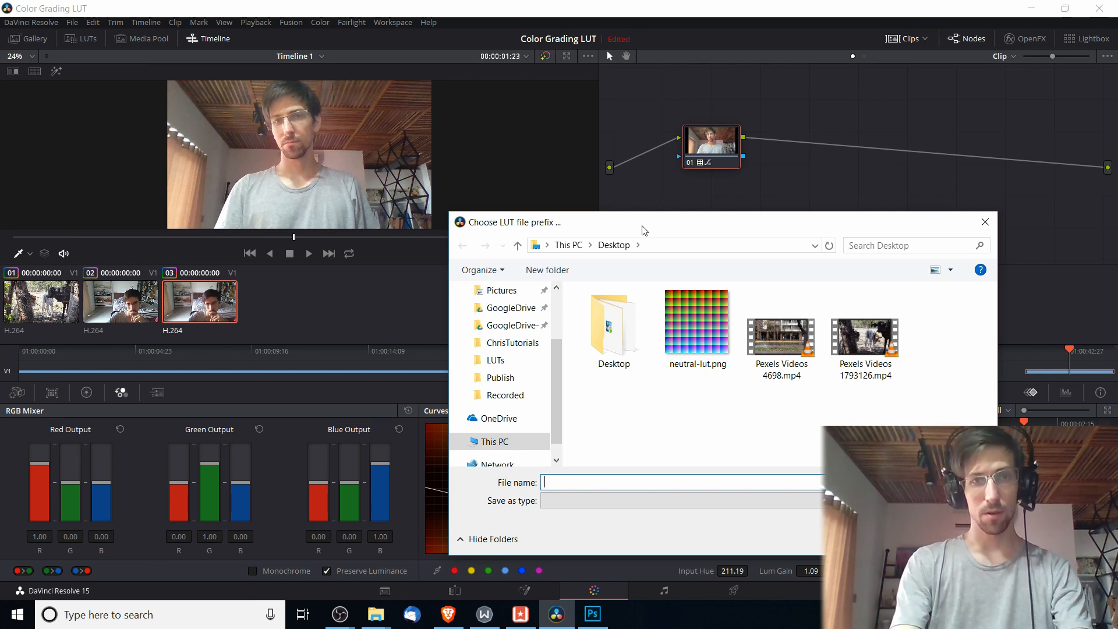
text(WebcamOBSLUT_2)
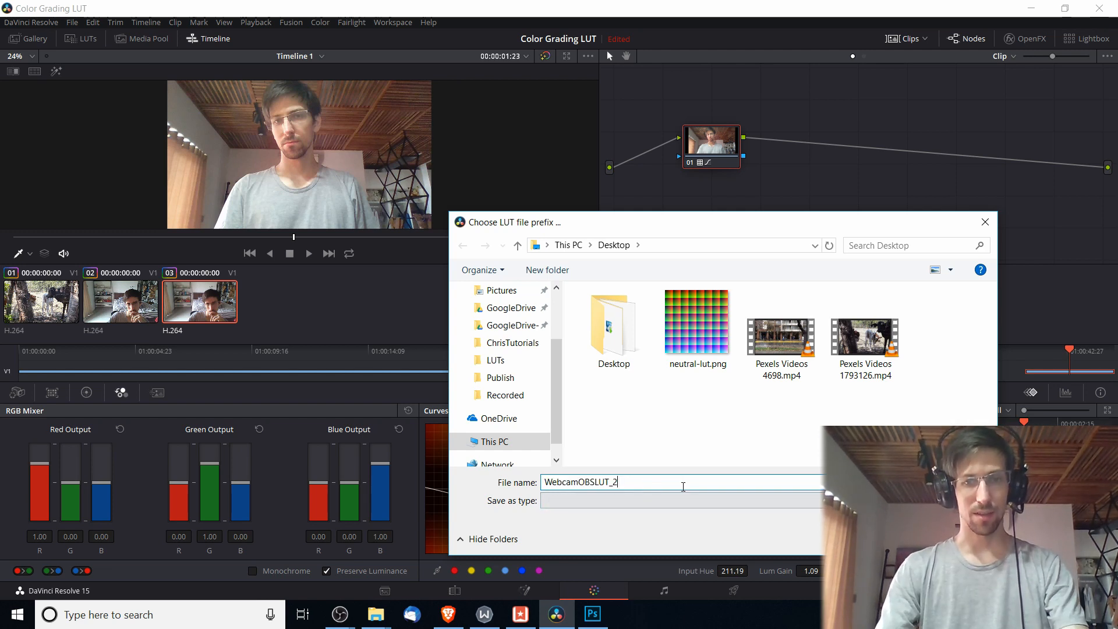
triple_click(580, 482)
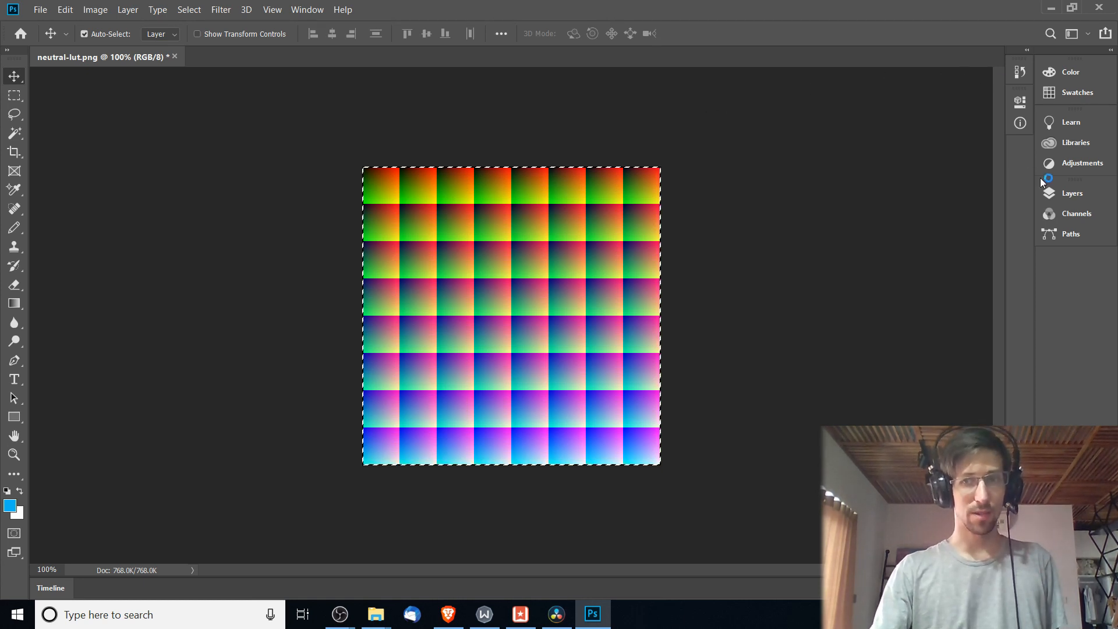
- Show the Layers panel and open the Layer menu's New Adjustment Layer options
click(1071, 192)
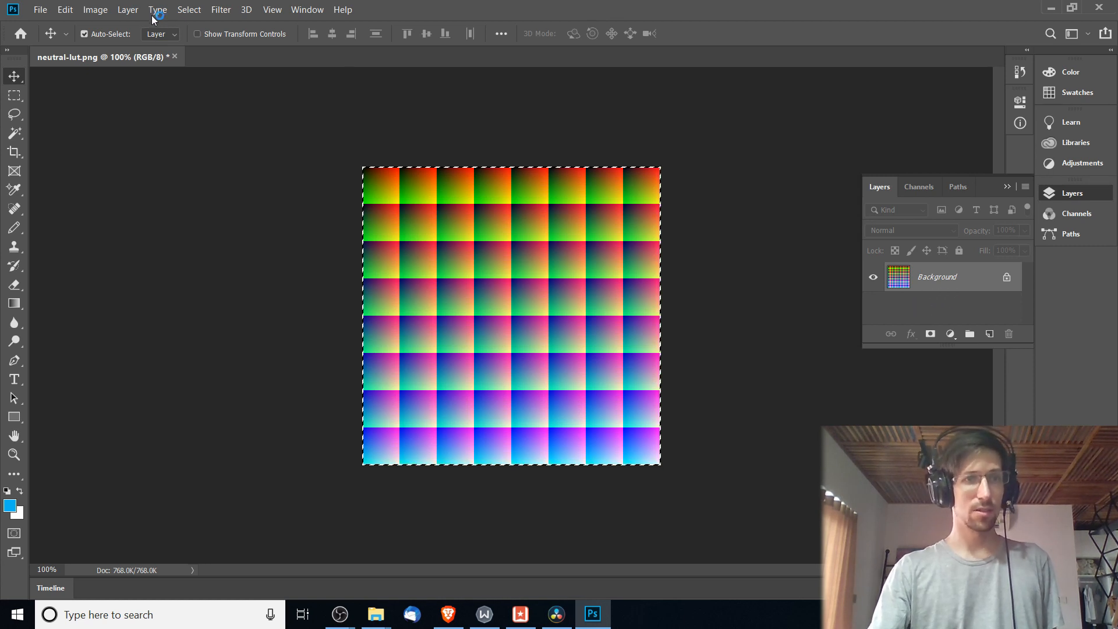
click(128, 9)
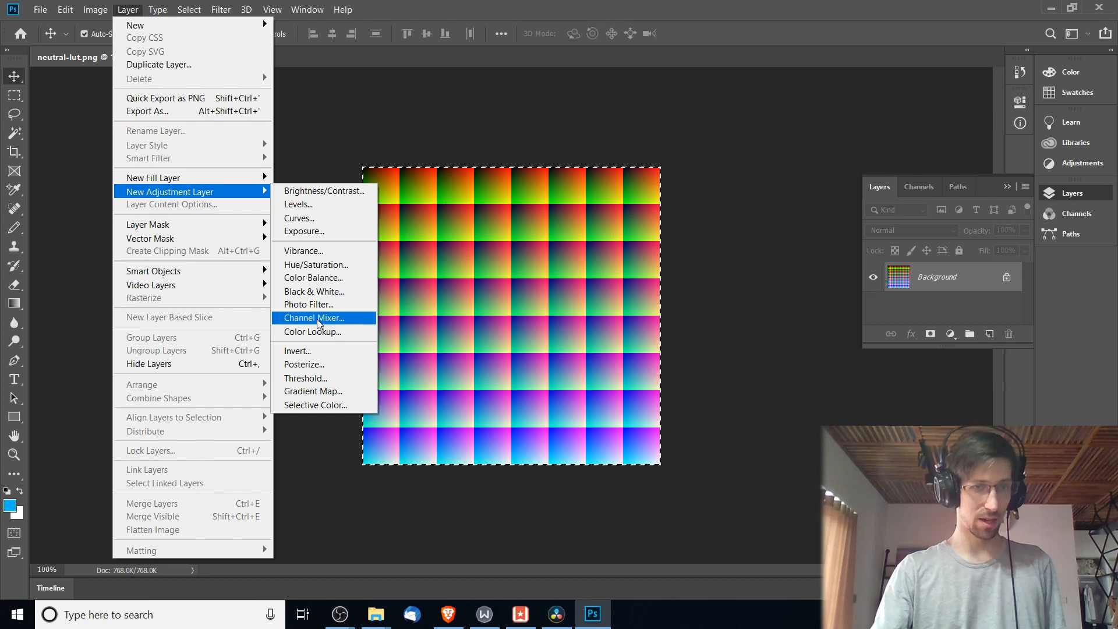
- Add a Color Lookup adjustment layer named LUT
click(311, 332)
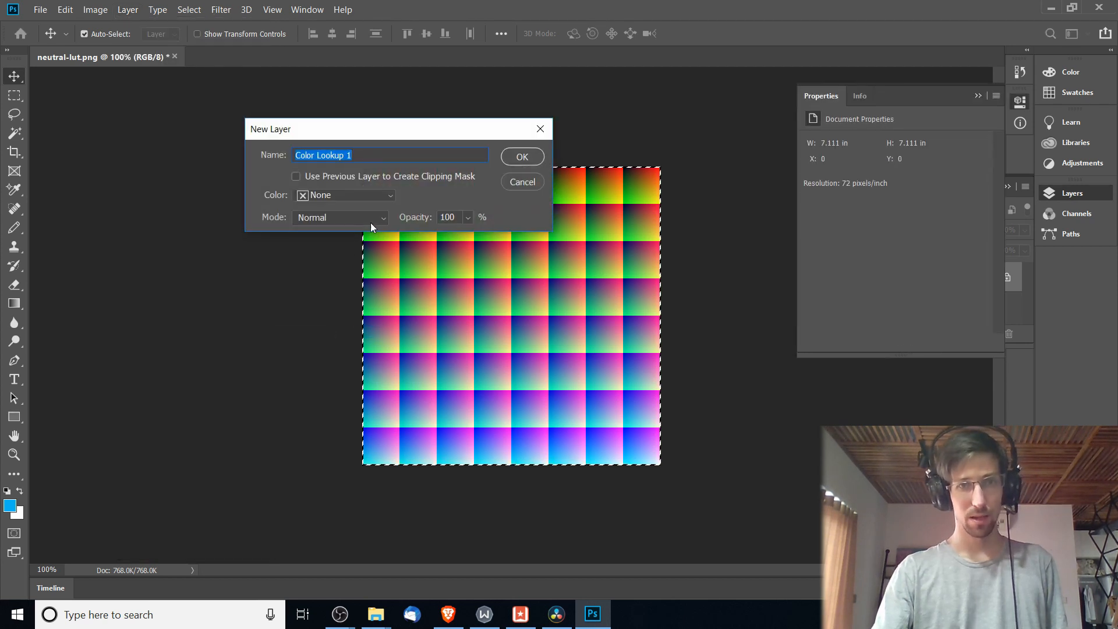
text(LUT)
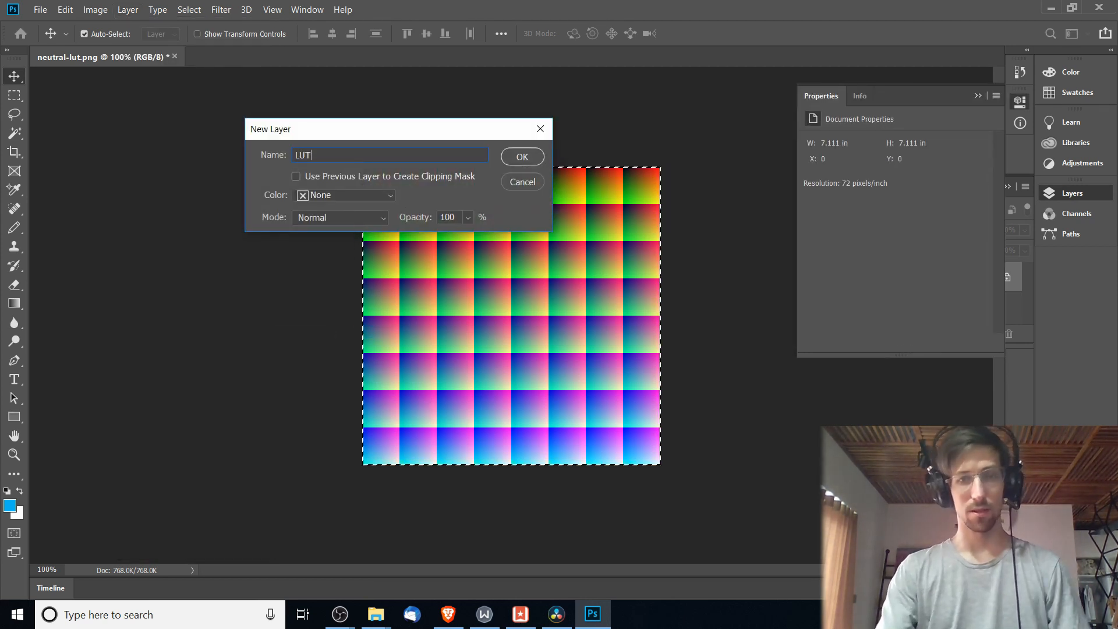
click(521, 156)
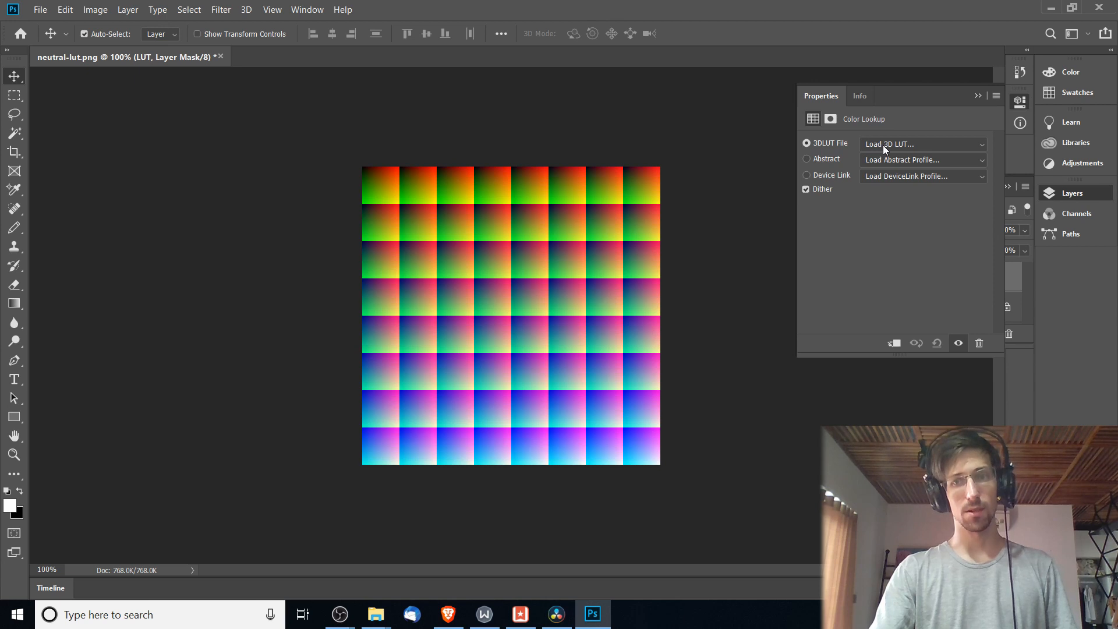
- Load the WebcamOBSLUT_2 cube file as the layer's 3D LUT, then return to Layers
click(923, 144)
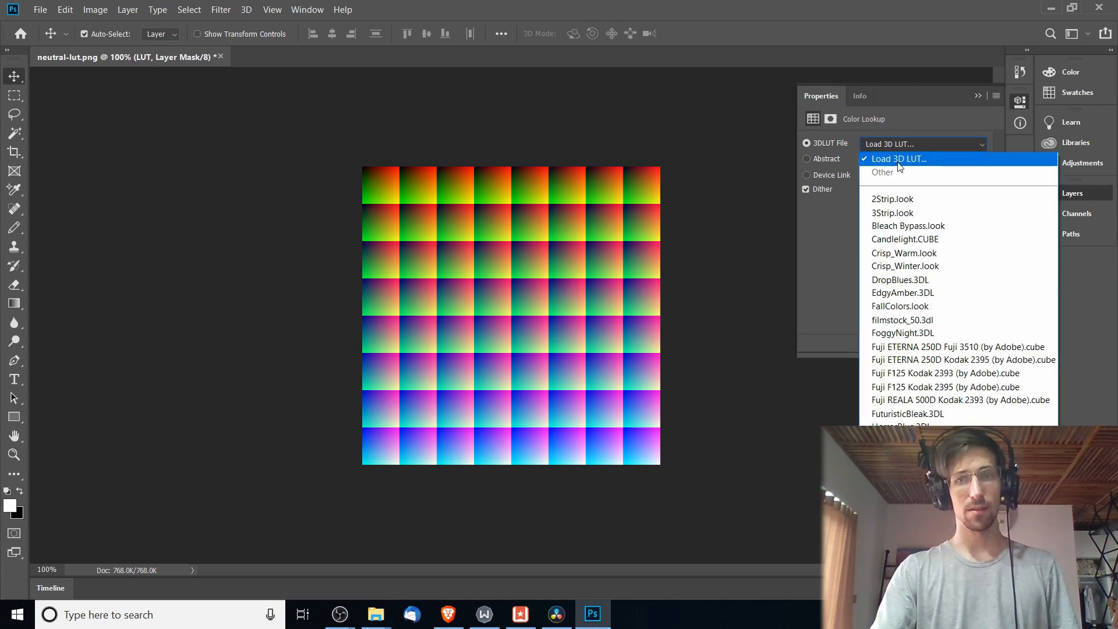
click(897, 158)
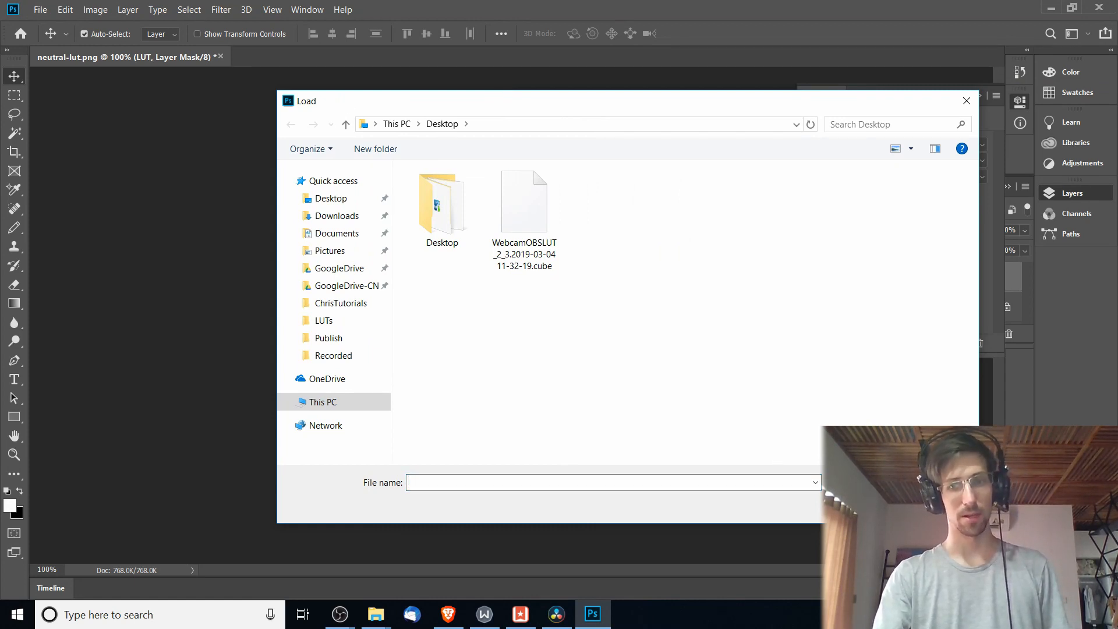
click(524, 202)
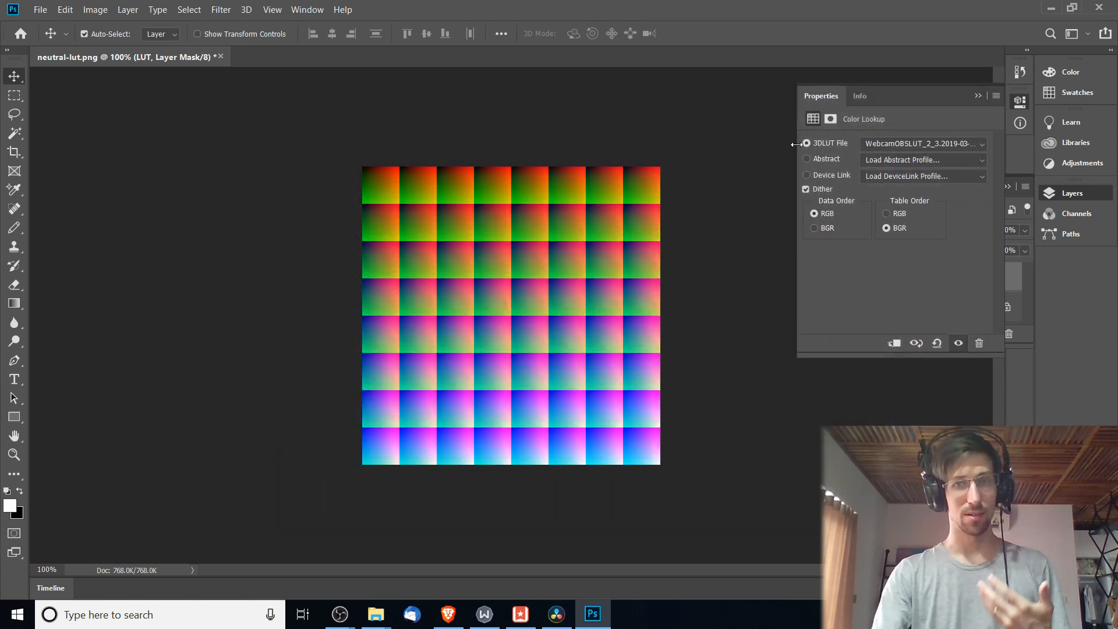
click(1071, 193)
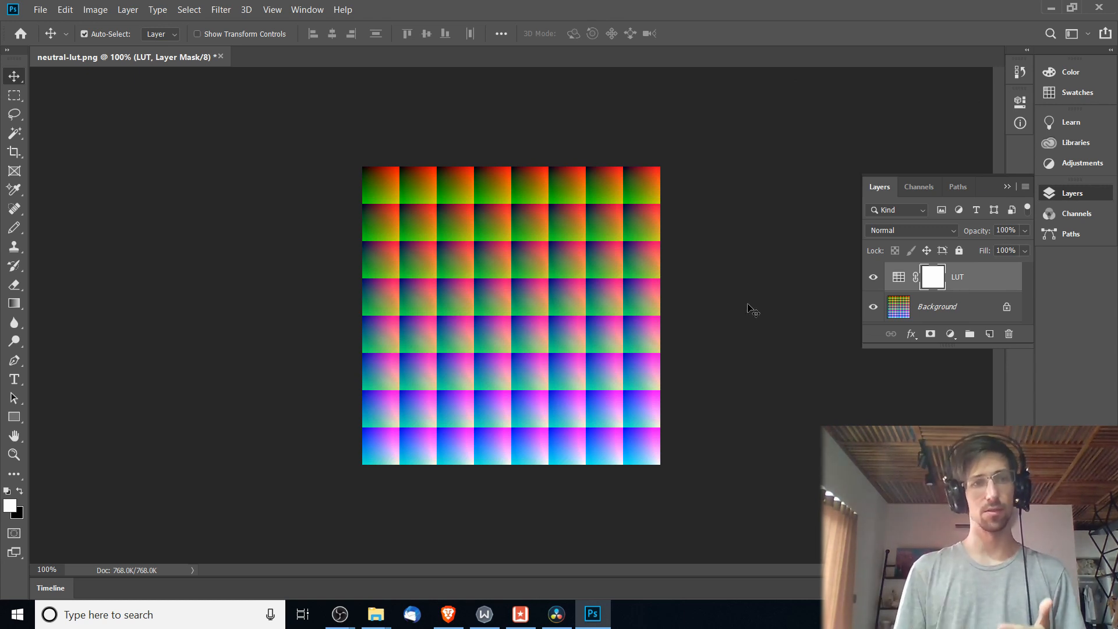
mouse_move(860, 282)
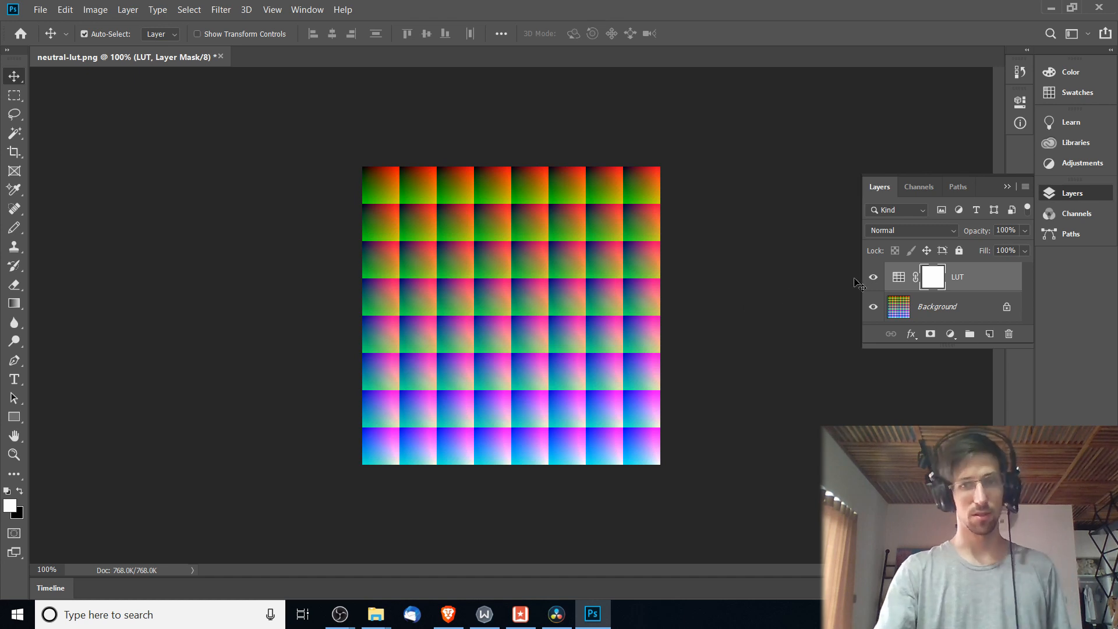
mouse_move(873, 277)
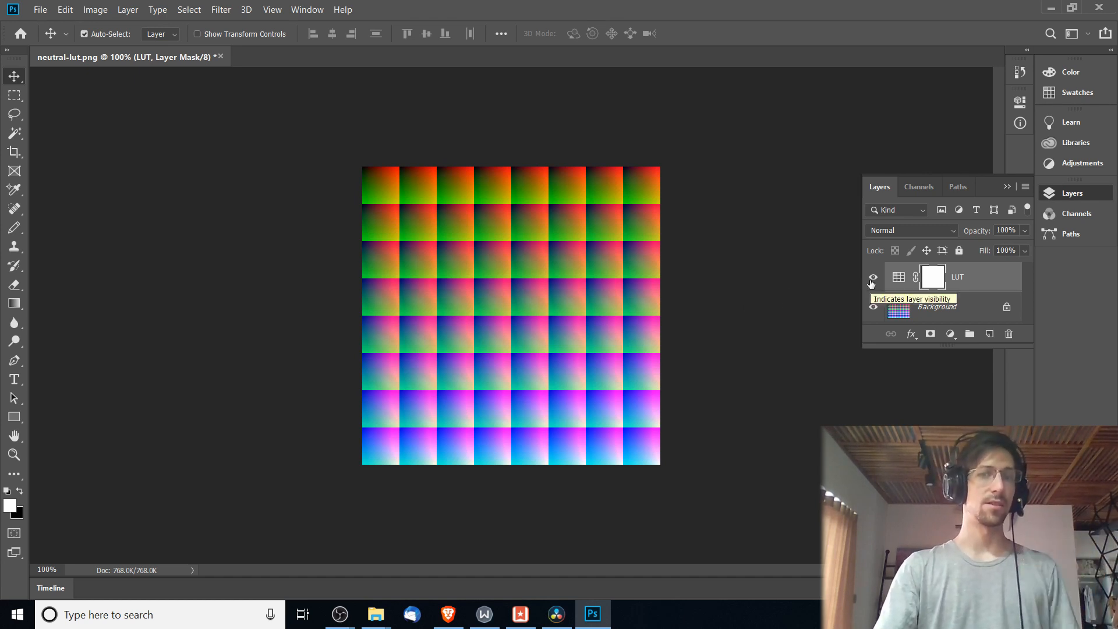
click(873, 276)
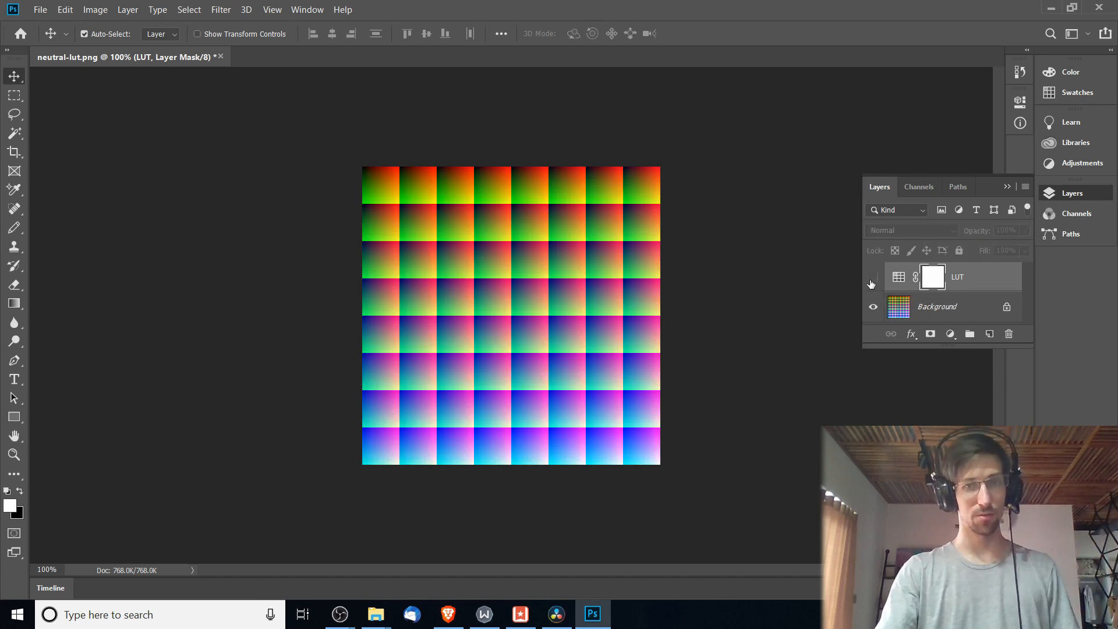
click(873, 277)
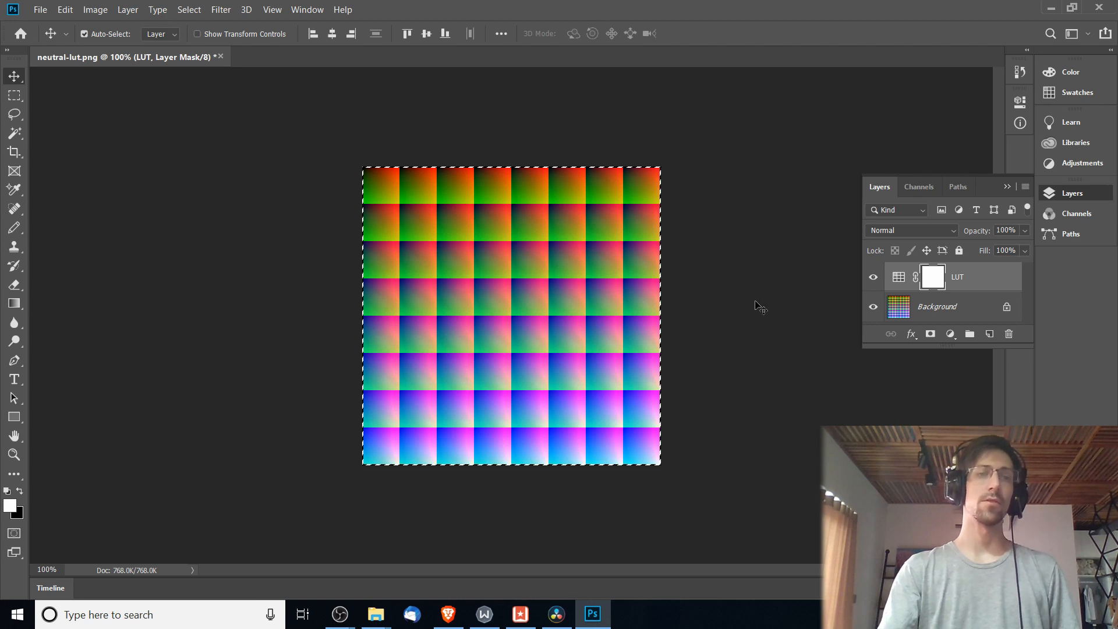
- Save the graded image to the Desktop as WebcamOBSLUT_2.png
click(40, 9)
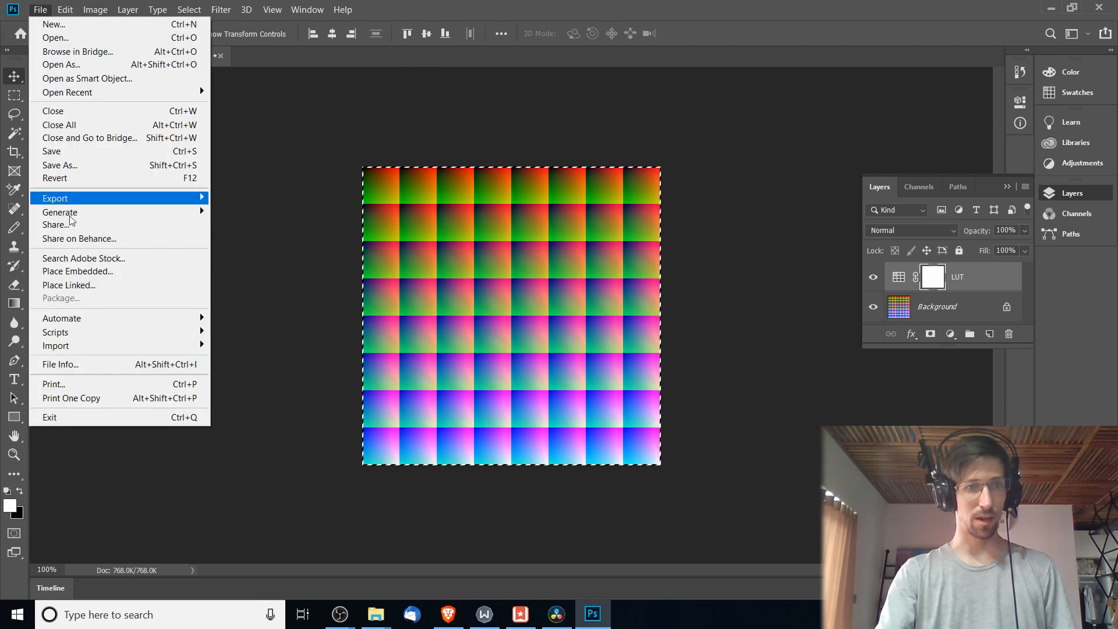
mouse_move(55, 198)
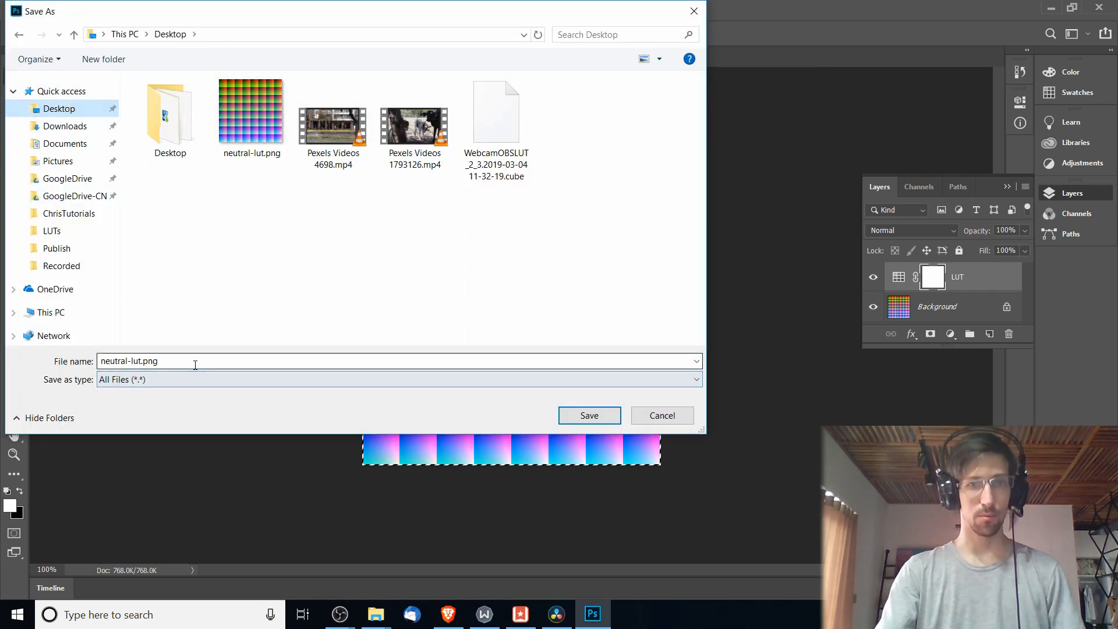
text(WebcamOBSLUT_2.pn)
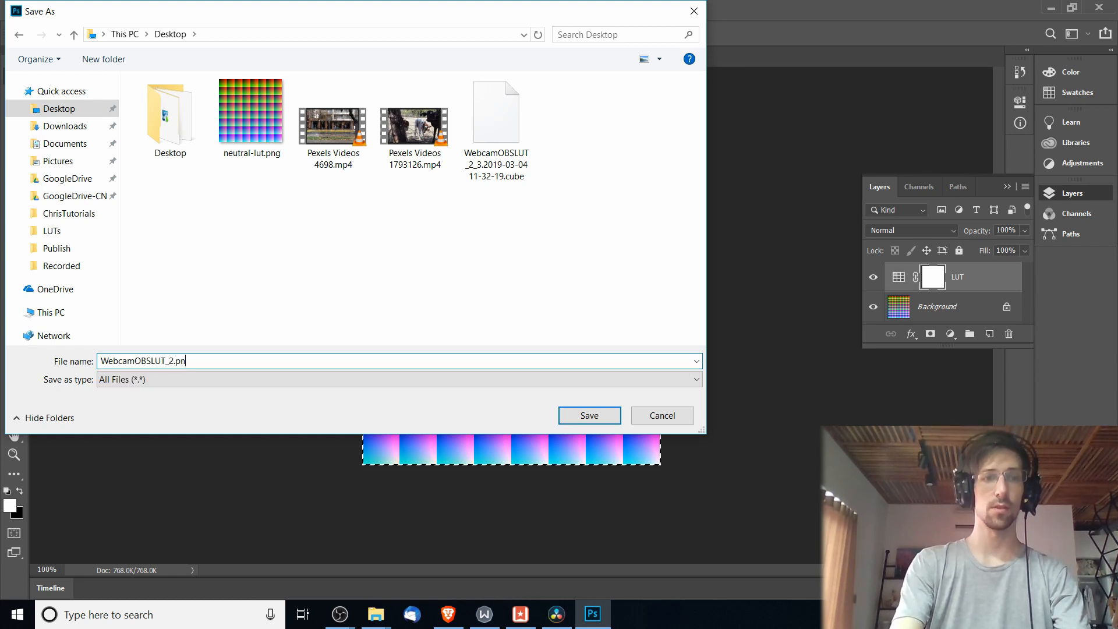
click(589, 415)
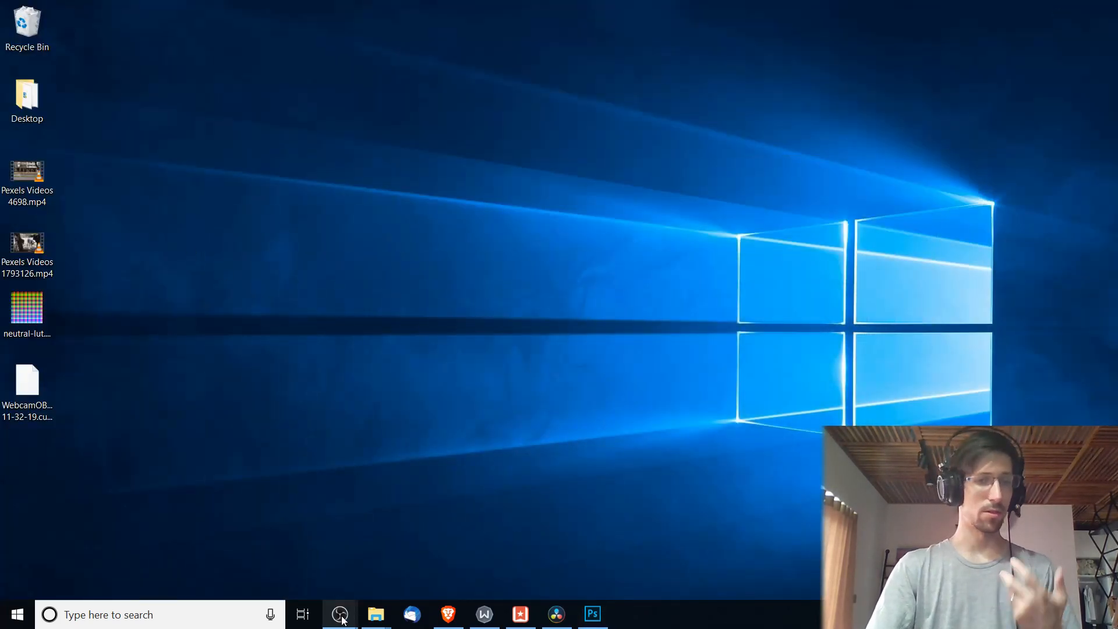
- Switch to OBS and open Filters for the Video Capture Device source
click(340, 614)
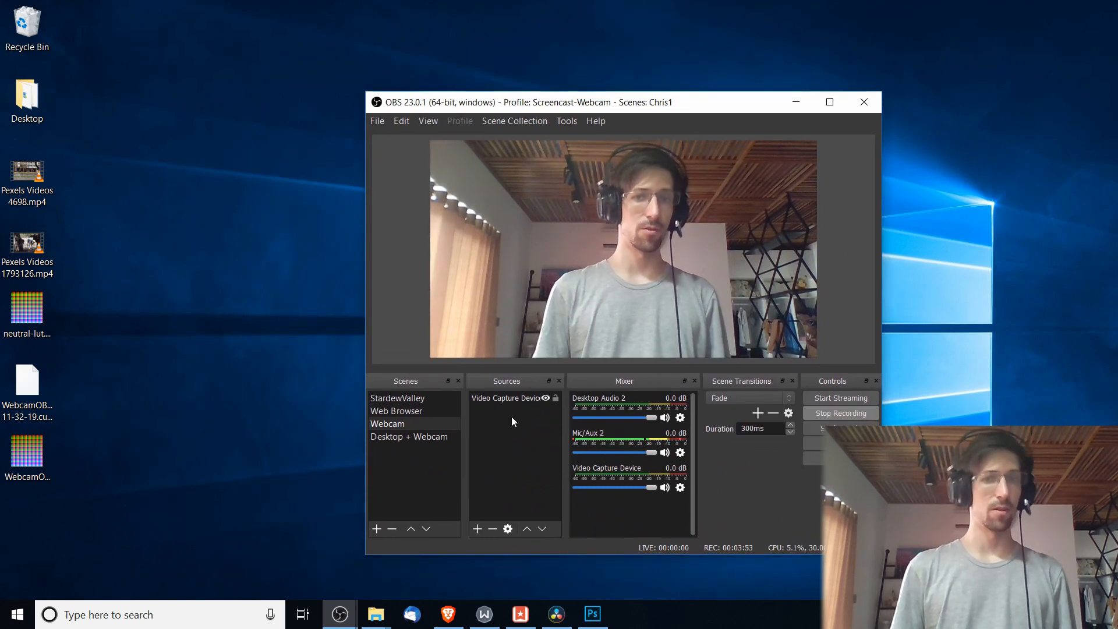
click(506, 398)
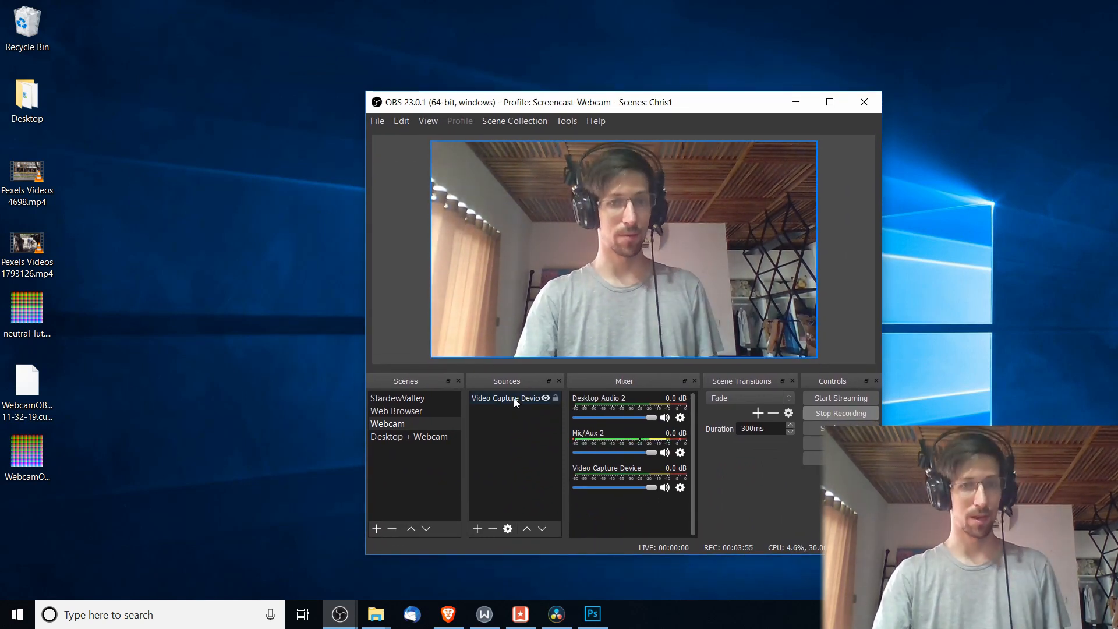
right_click(506, 397)
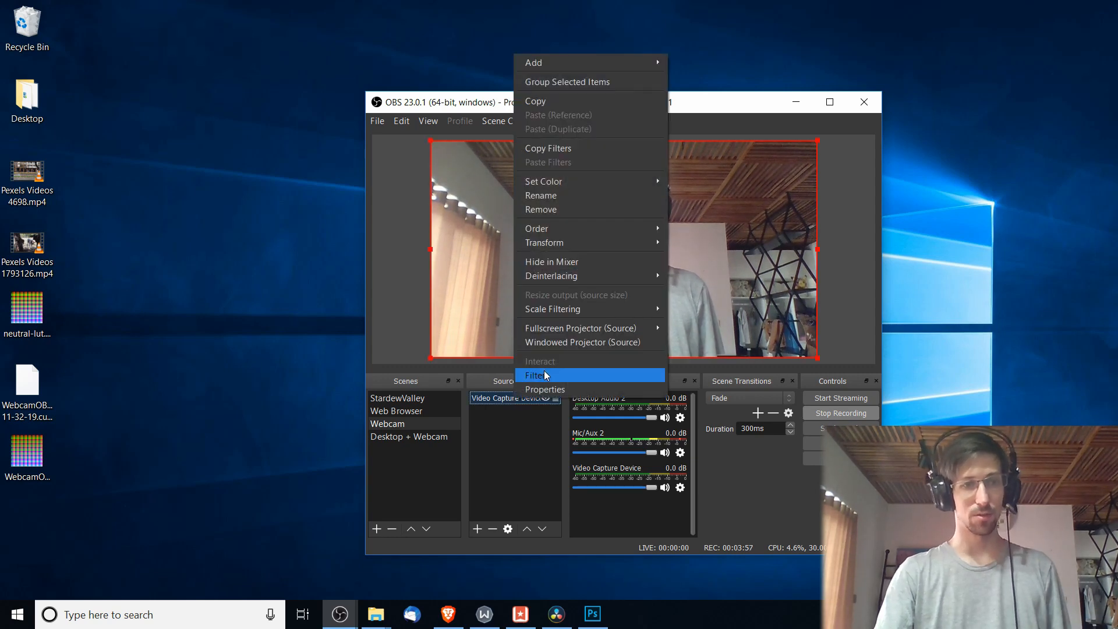
click(536, 375)
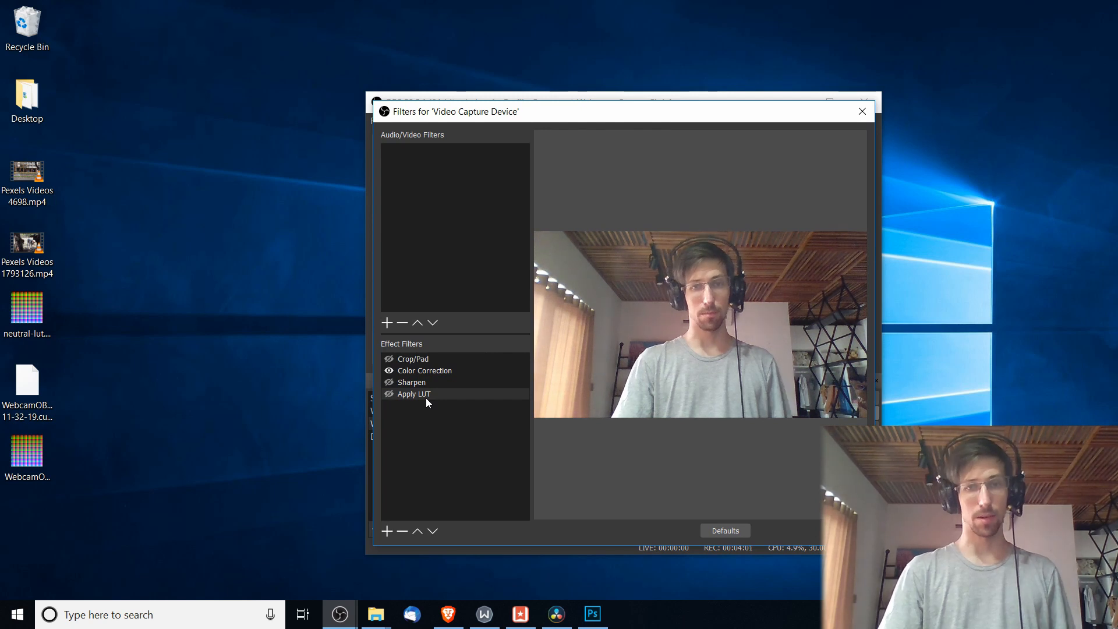
- Point the Apply LUT filter at WebcamOBSLUT_2.png from the Desktop
click(413, 393)
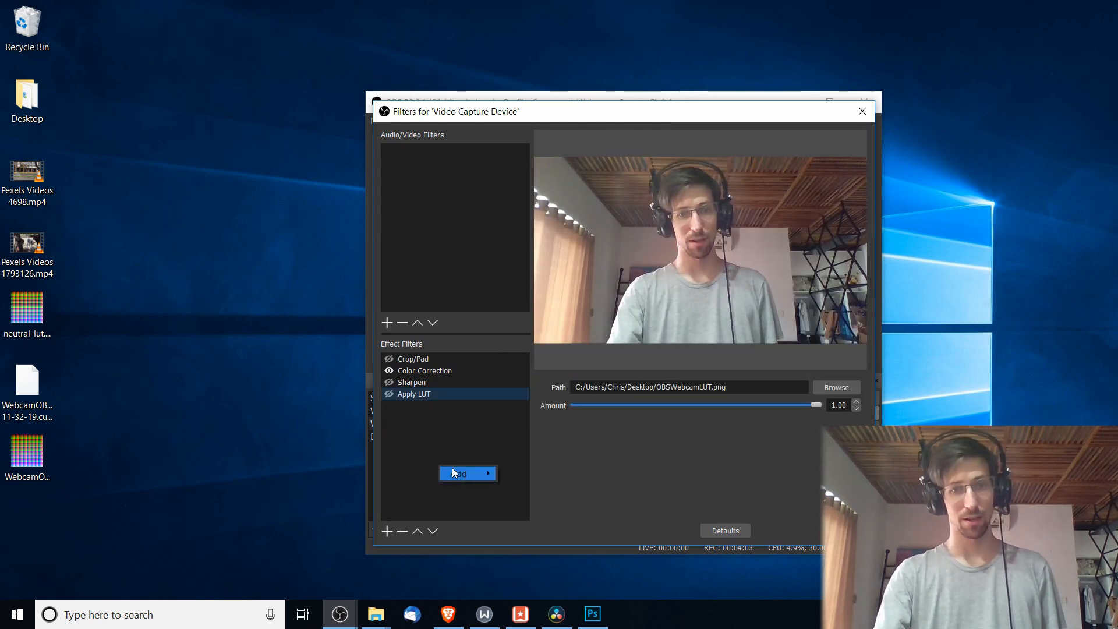
click(458, 474)
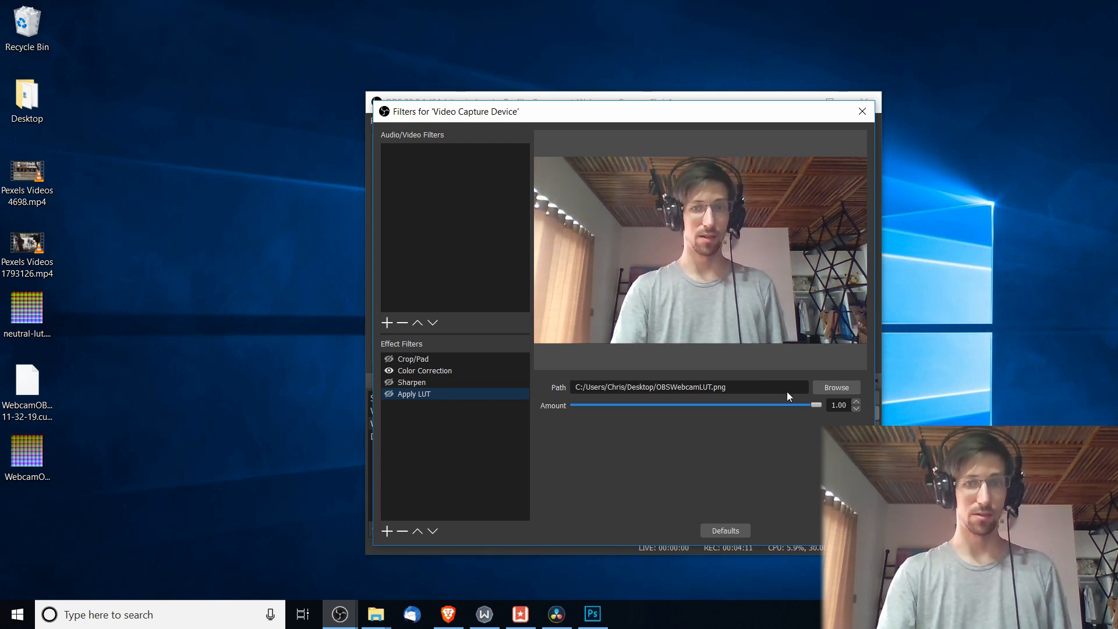
click(835, 387)
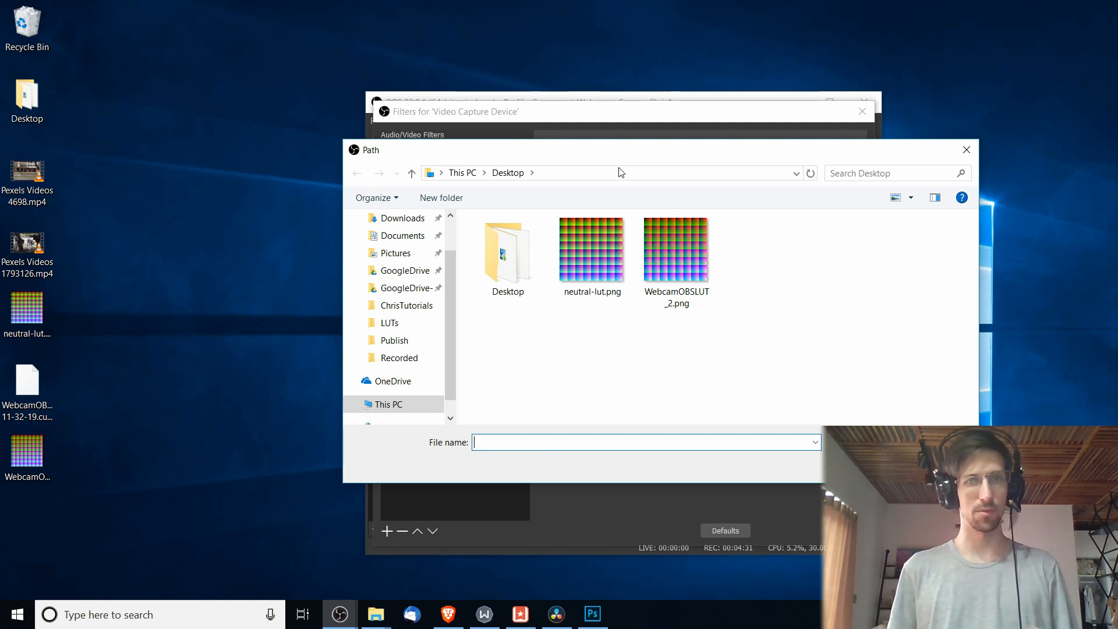
click(676, 250)
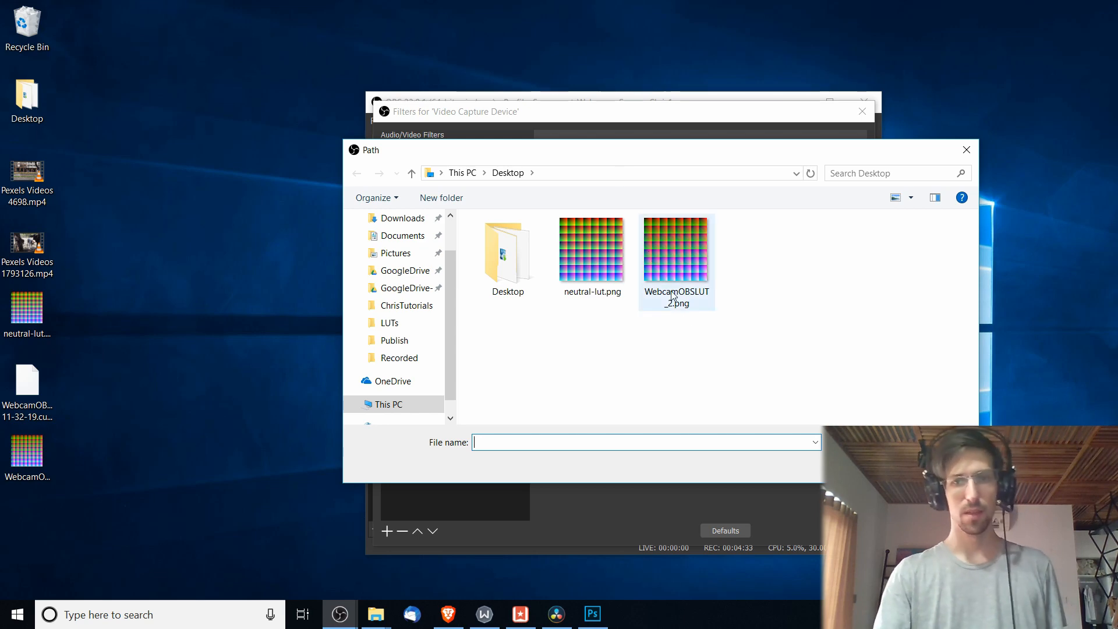
mouse_move(688, 308)
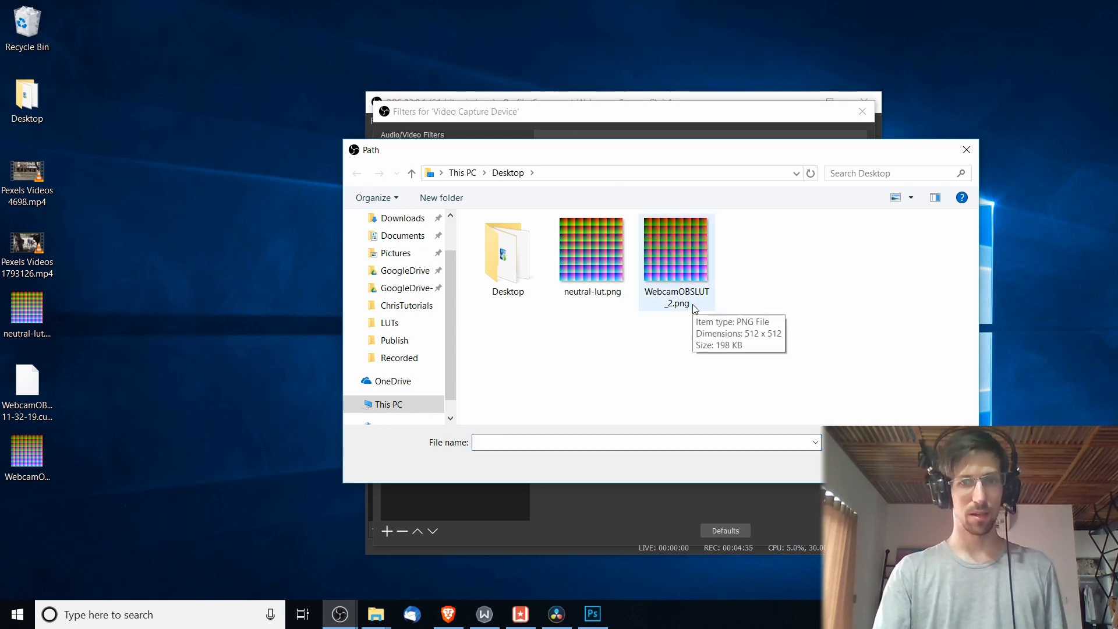
double_click(675, 248)
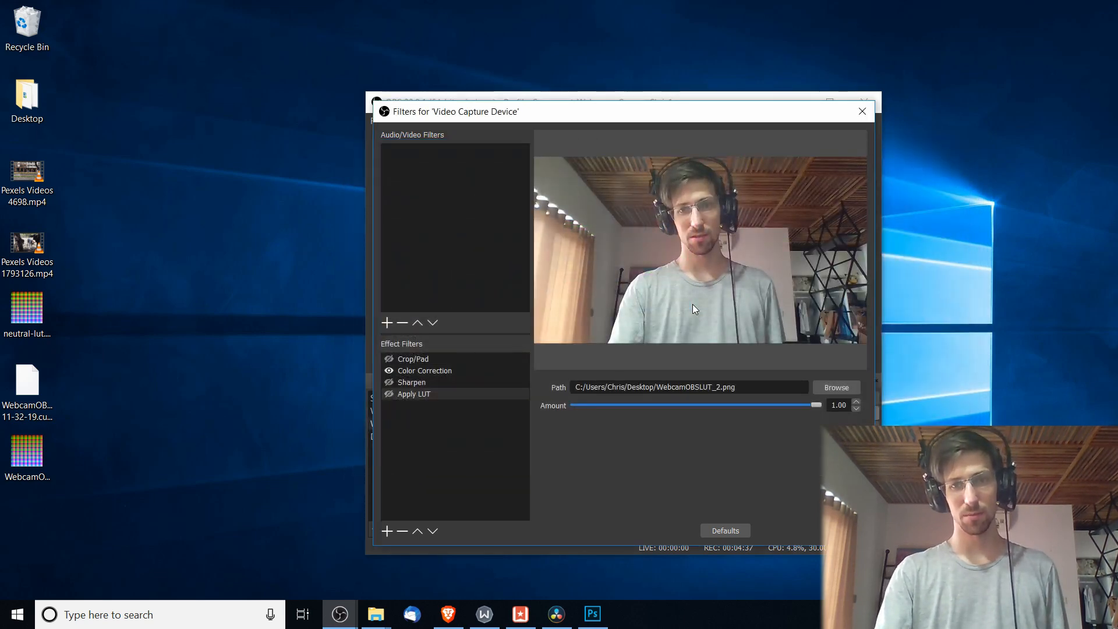